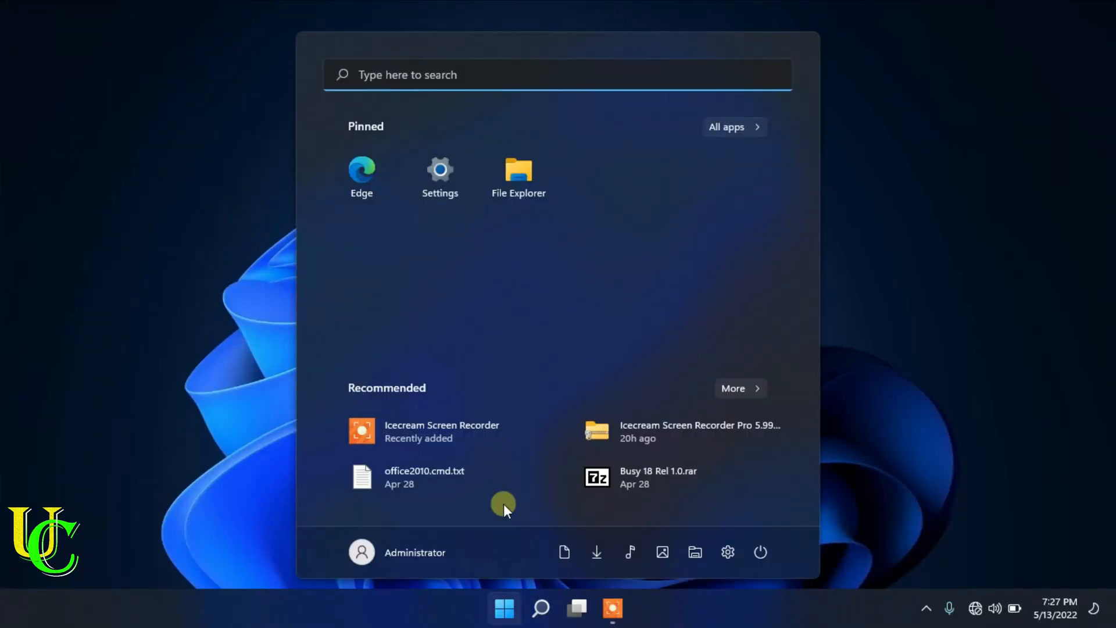
- Bring up This PC in File Explorer, listing the drives and devices
click(518, 171)
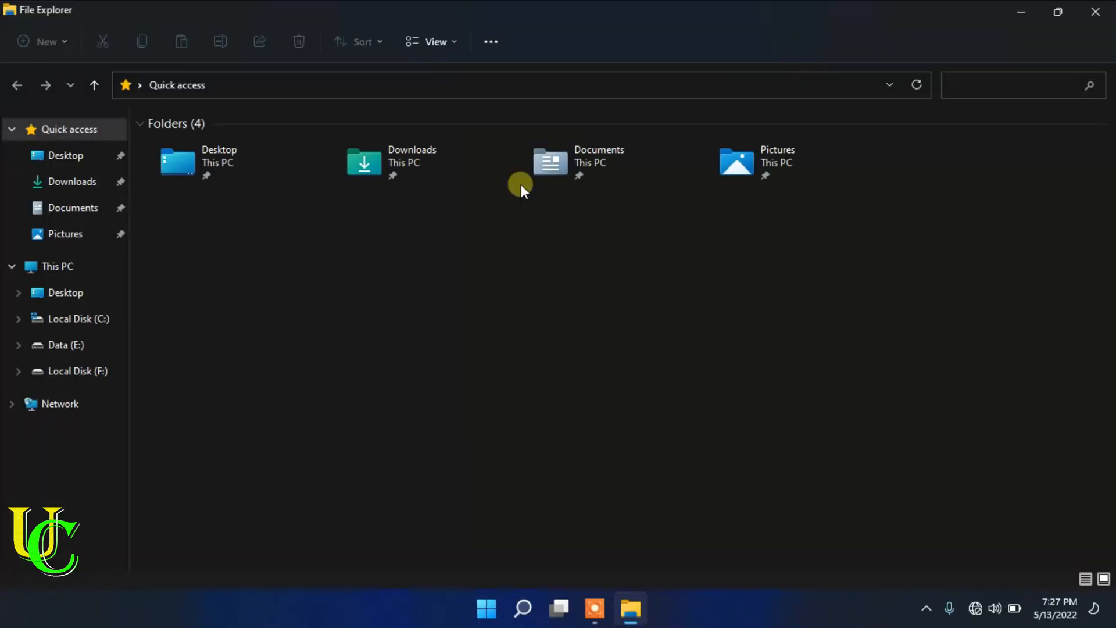
click(56, 267)
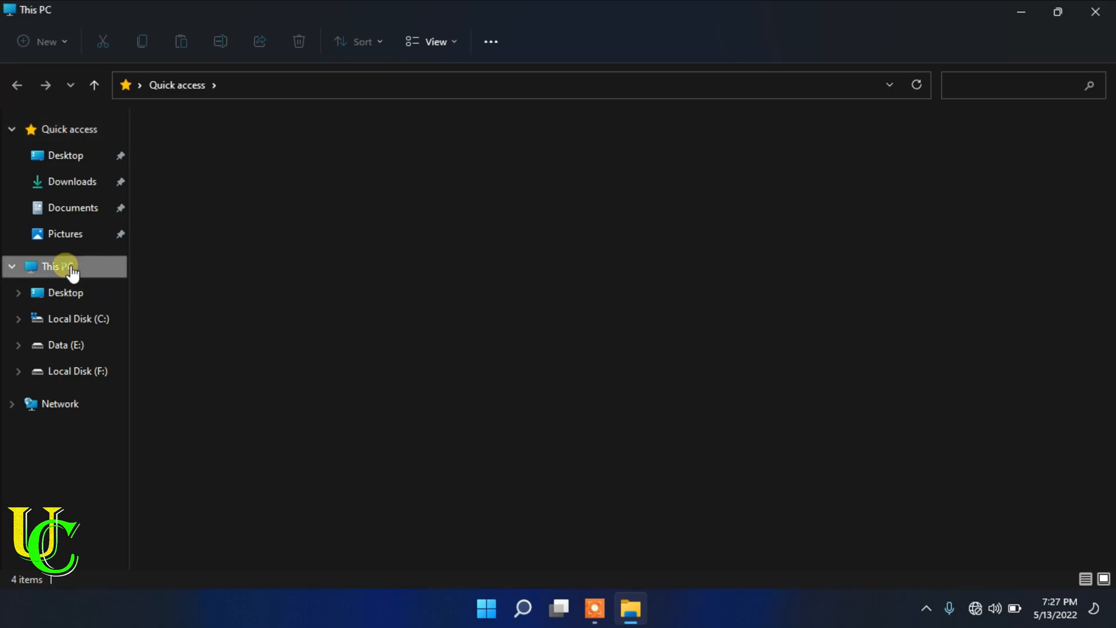
click(54, 267)
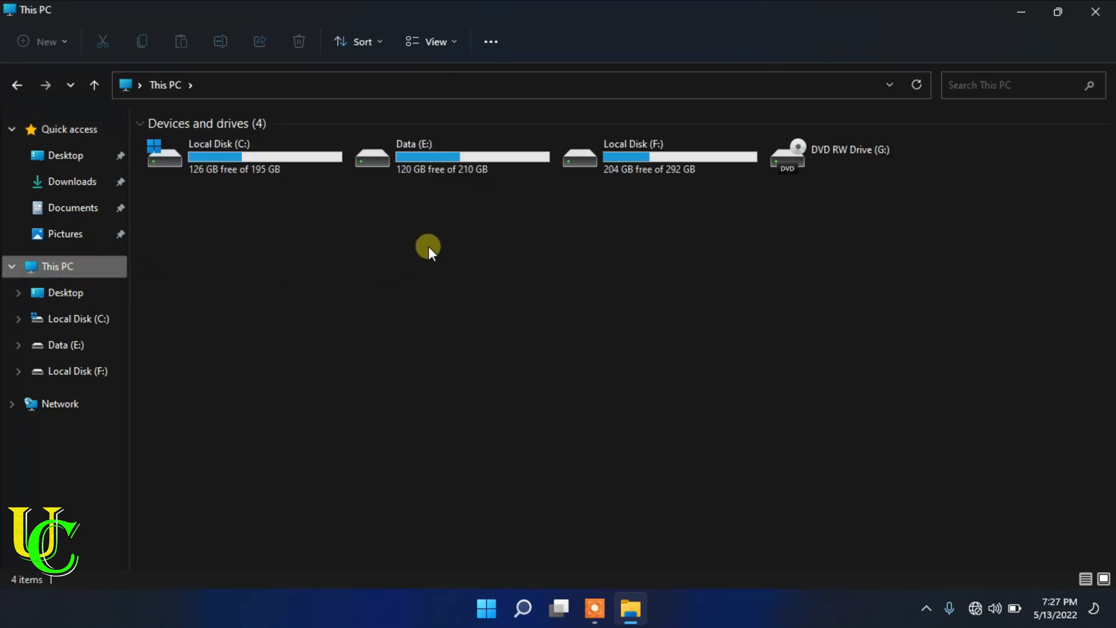
mouse_move(433, 248)
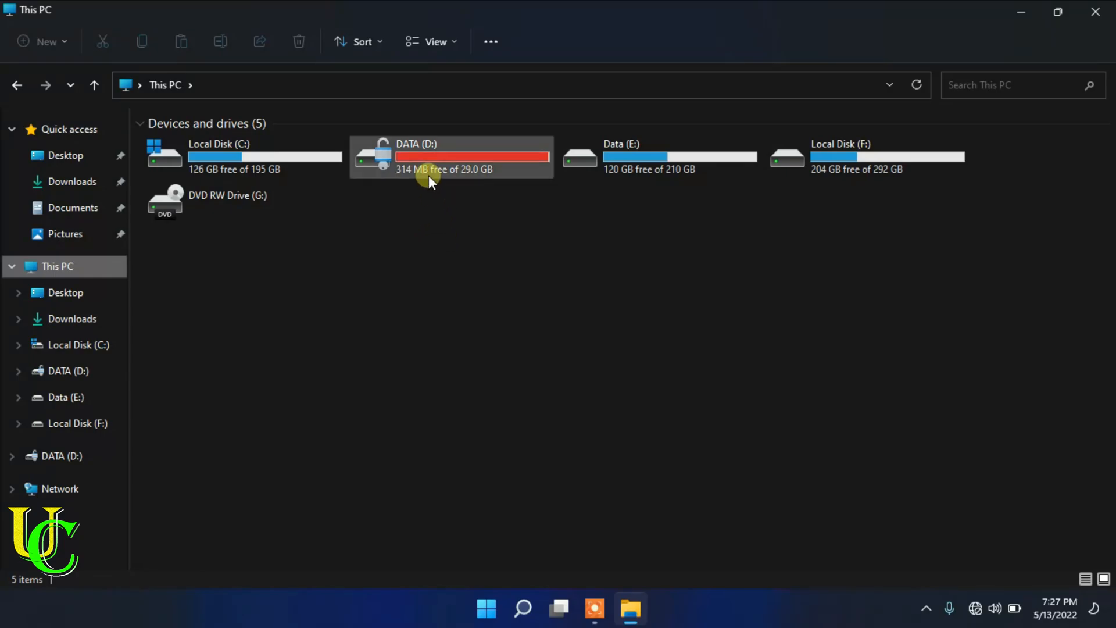
mouse_move(432, 158)
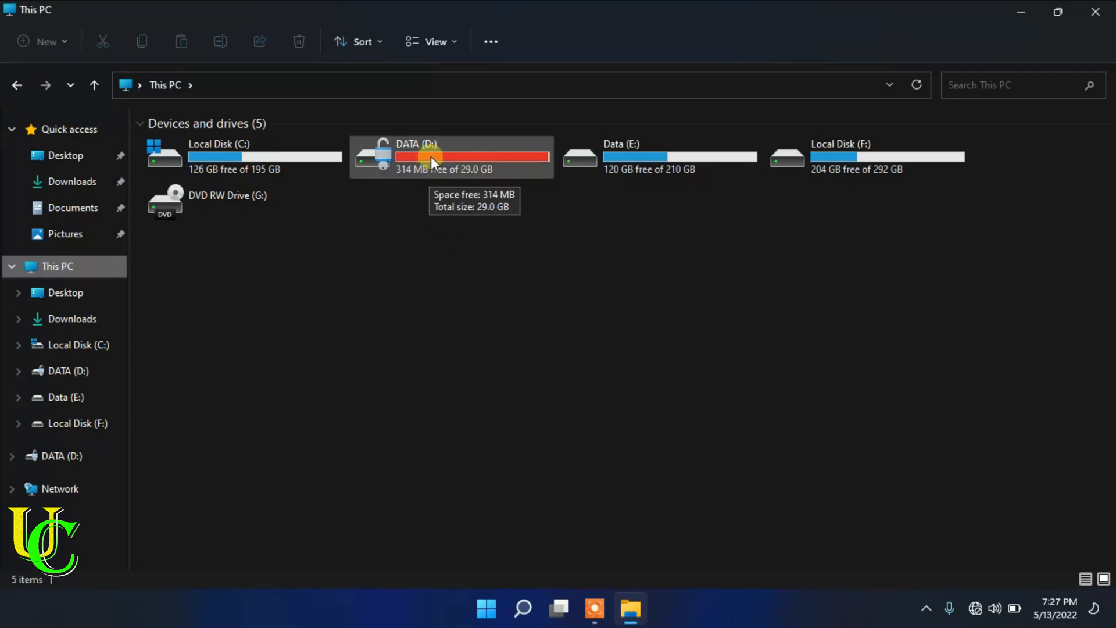
- From the DATA (D:) drive's full context menu, go to Manage BitLocker
click(450, 157)
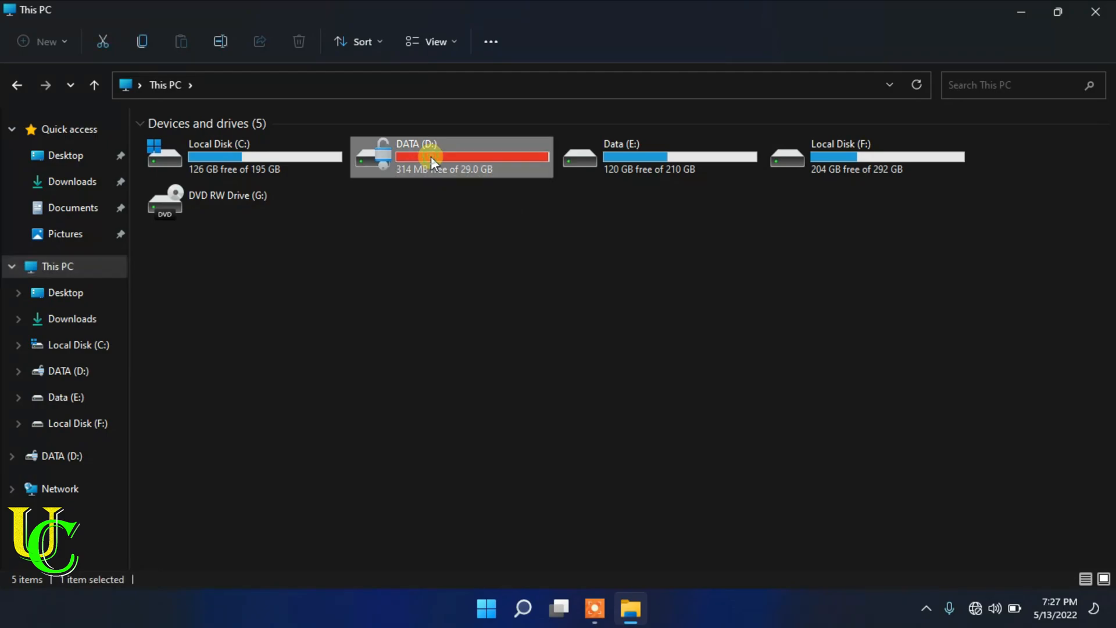
right_click(430, 157)
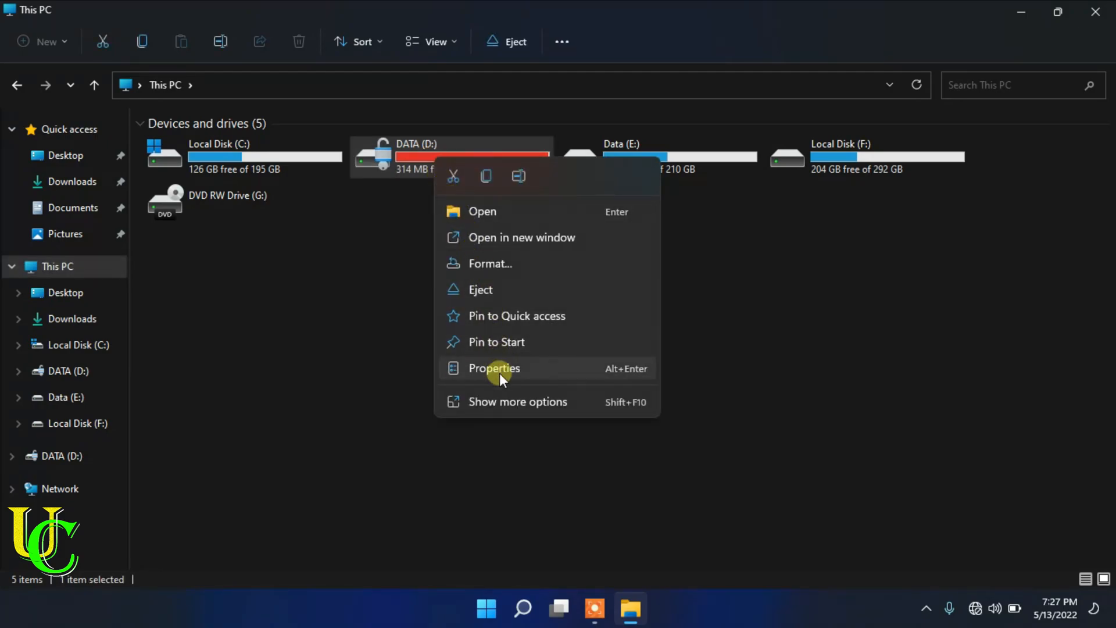
click(517, 401)
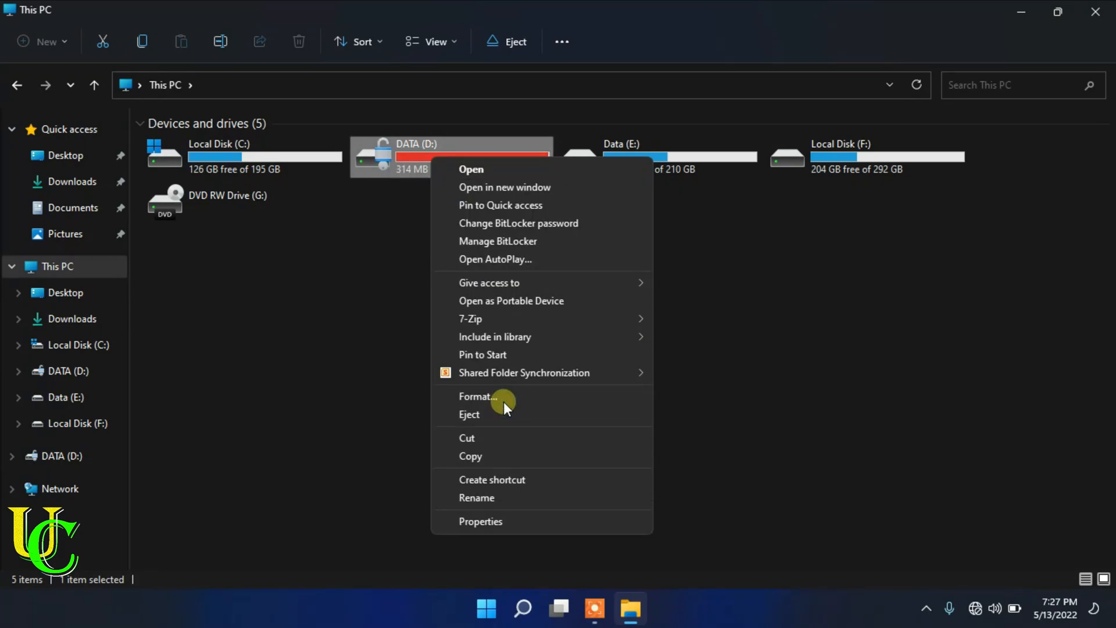
mouse_move(523, 245)
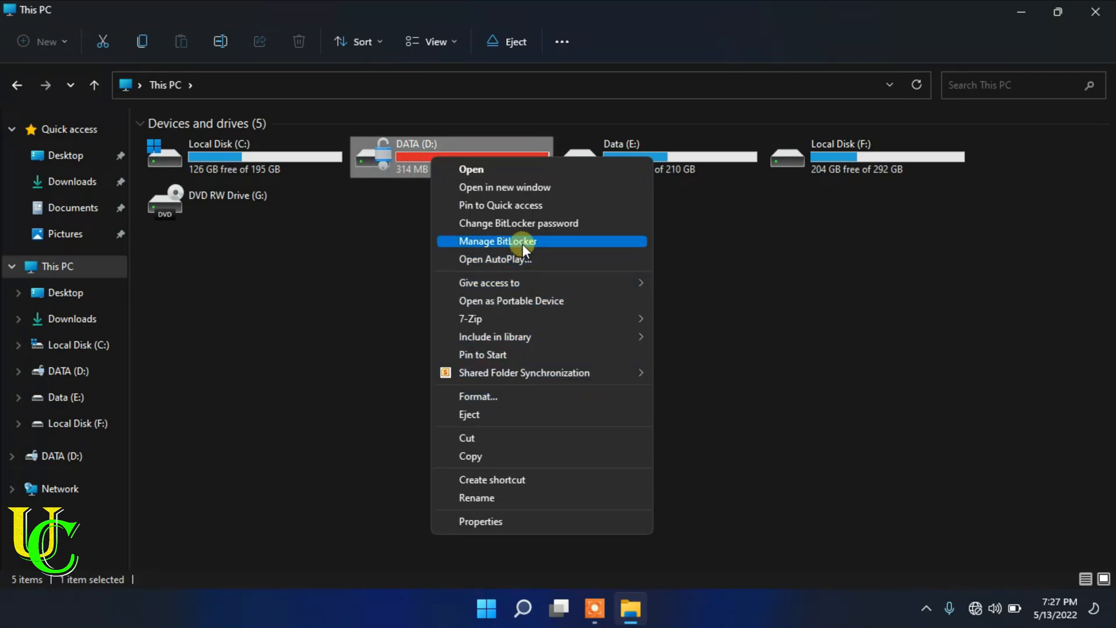
click(522, 244)
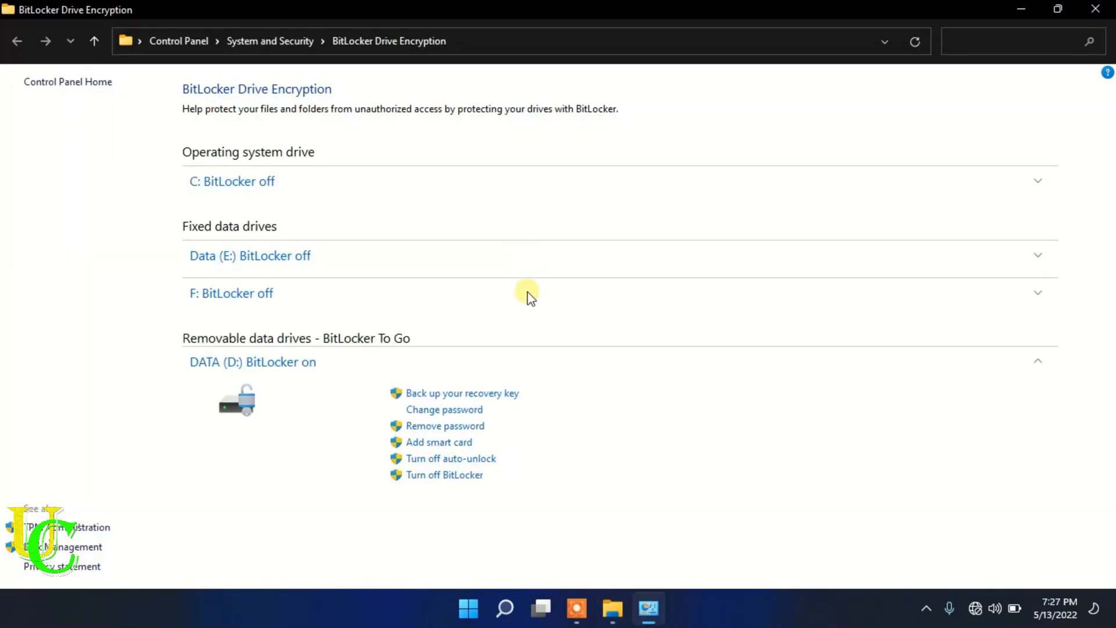
mouse_move(450, 458)
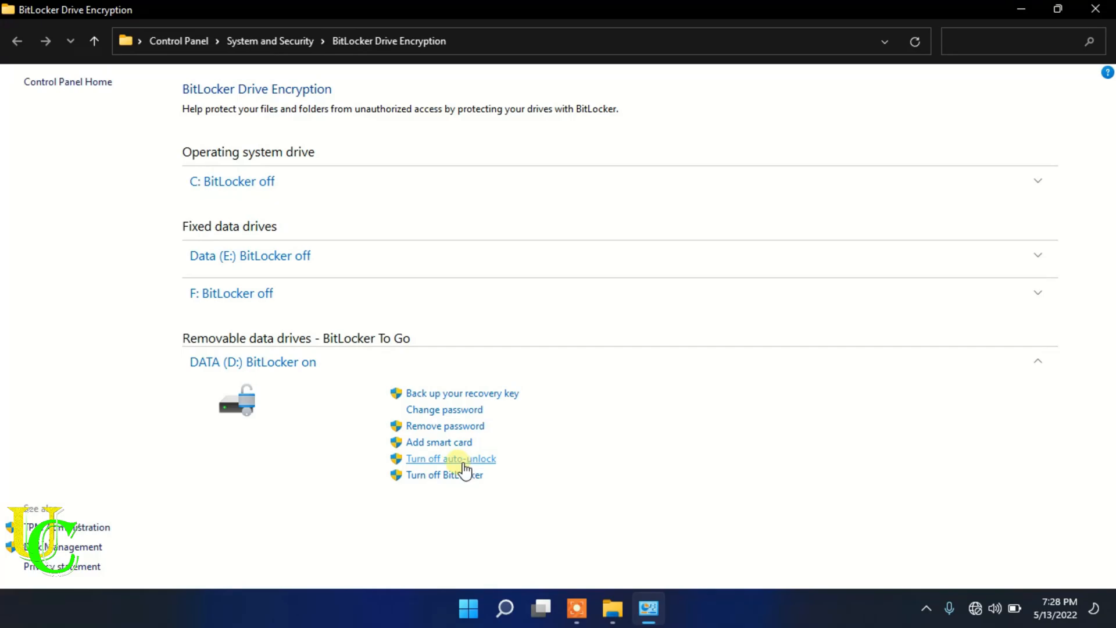
- Turn off auto-unlock for DATA (D:) on the BitLocker Drive Encryption page
click(451, 459)
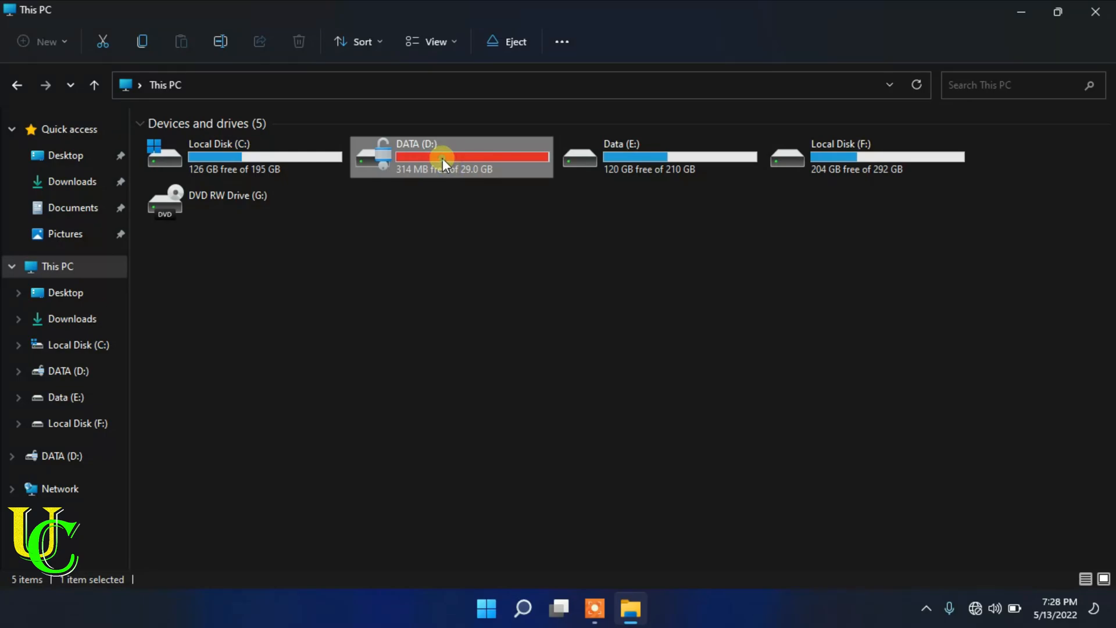
- Eject DATA (D:) so it reconnects as a locked USB Drive (D:)
right_click(441, 157)
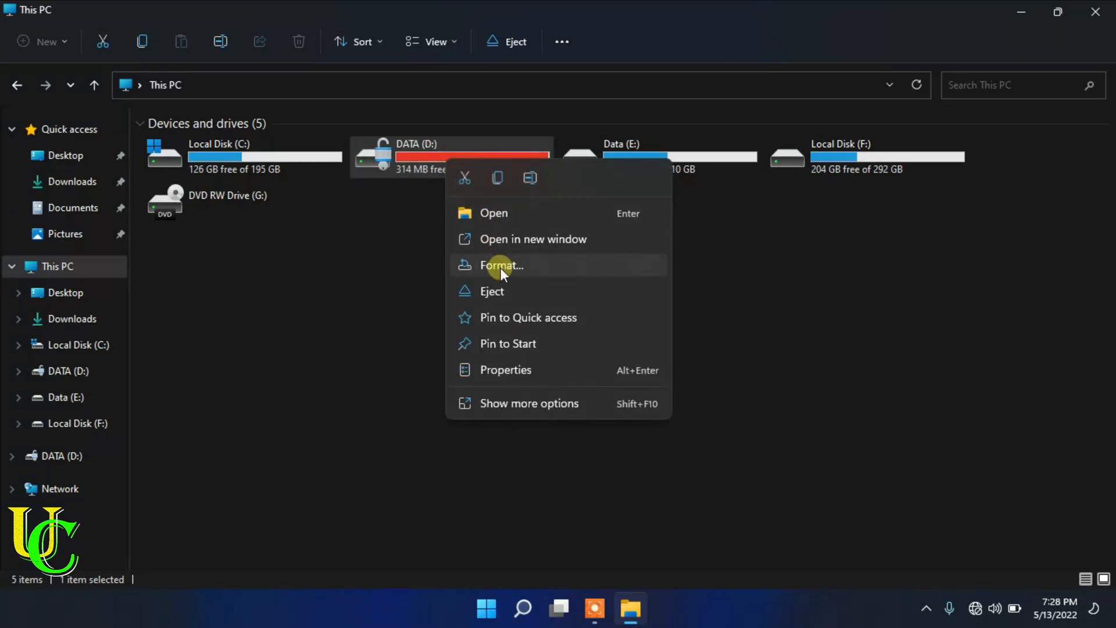
click(491, 291)
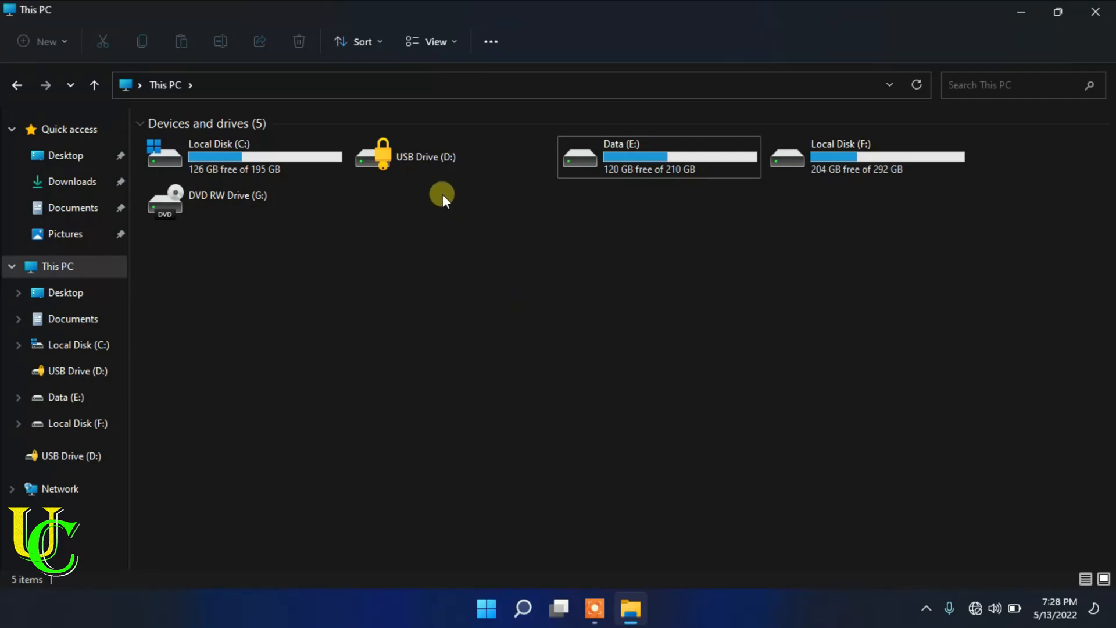
- Attempt to enter the locked USB Drive (D:), reaching its BitLocker password box
click(426, 157)
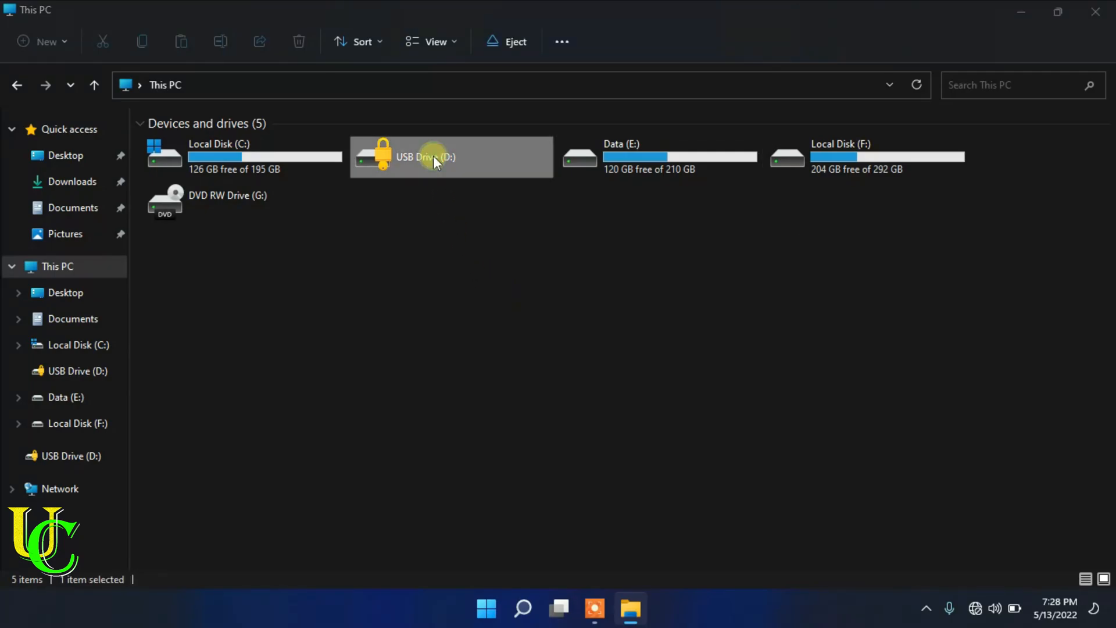
double_click(436, 157)
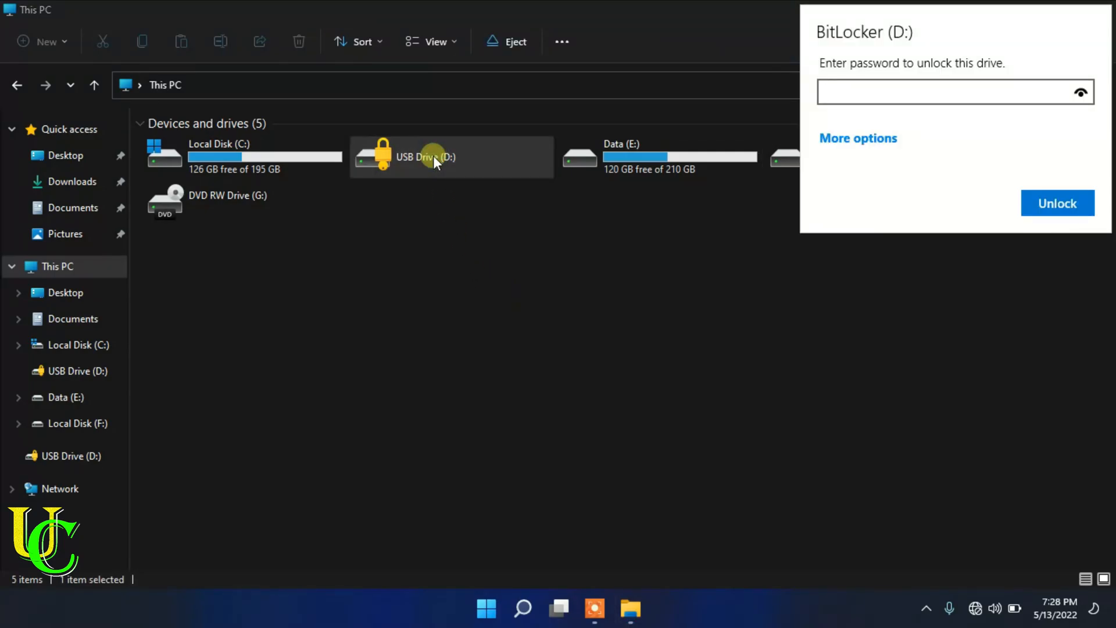
mouse_move(438, 157)
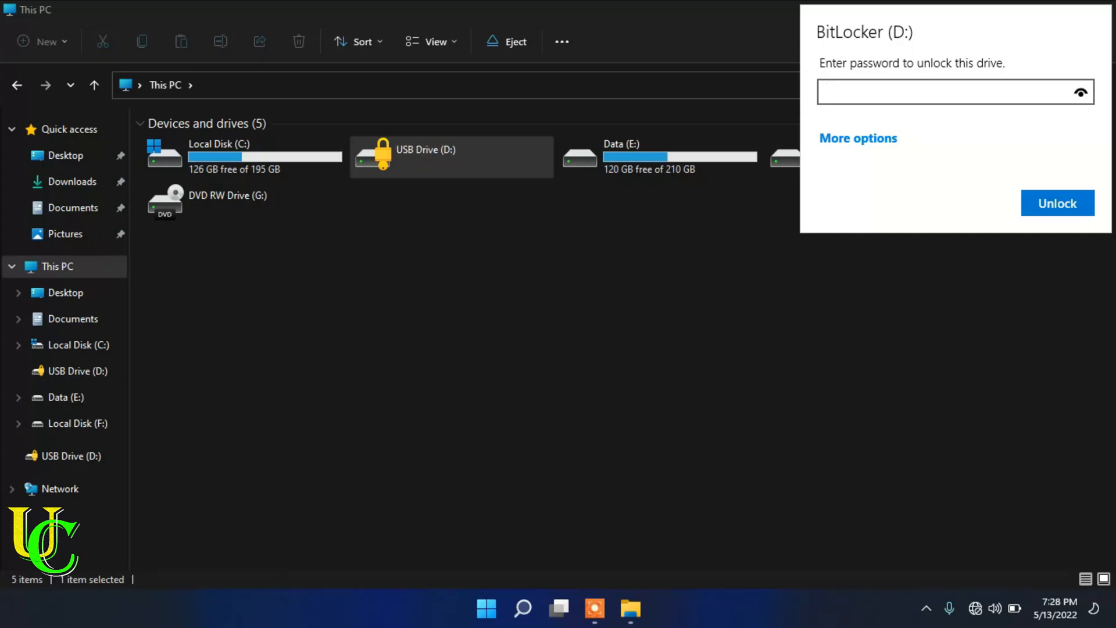
click(954, 91)
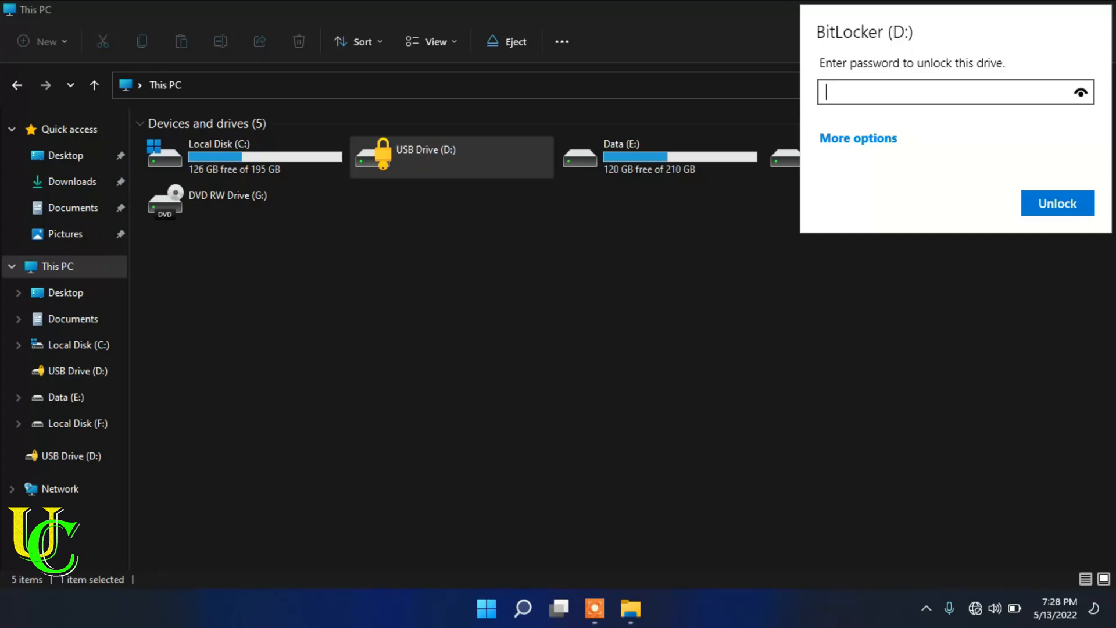